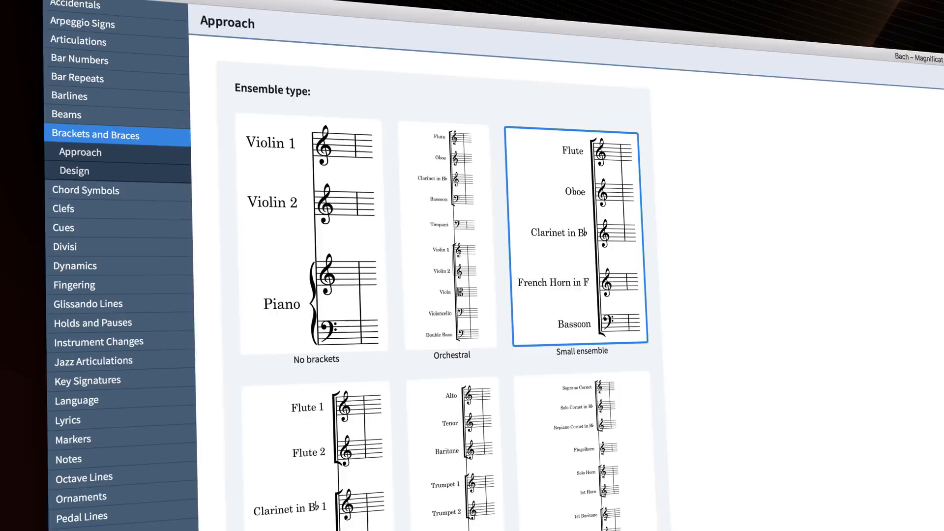
# Scroll through the Brackets and Braces approach options for ensemble types
pyautogui.scroll(-3)
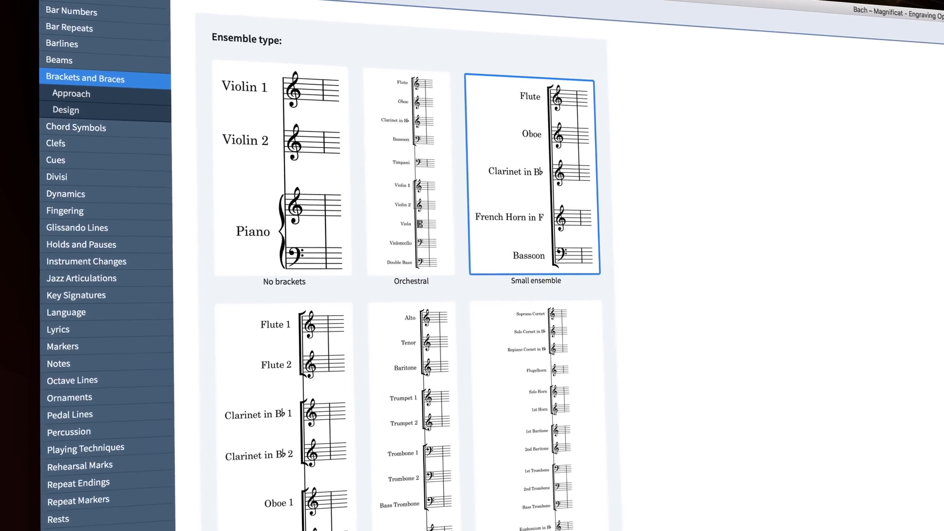
pyautogui.scroll(-3)
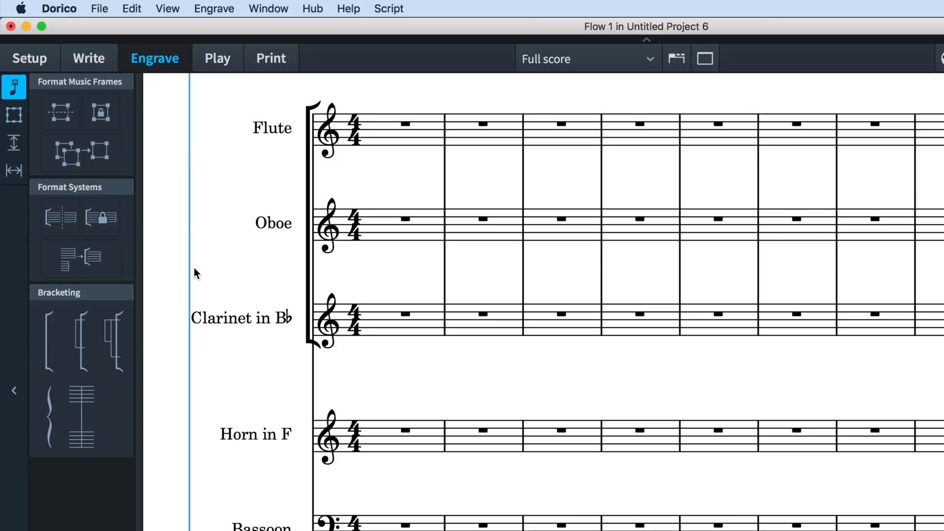
pyautogui.click(14, 115)
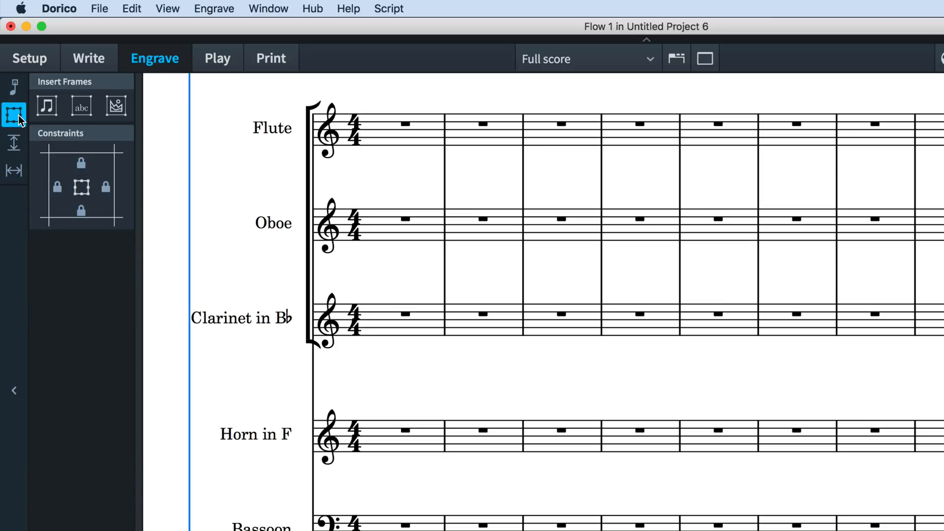
pyautogui.click(13, 86)
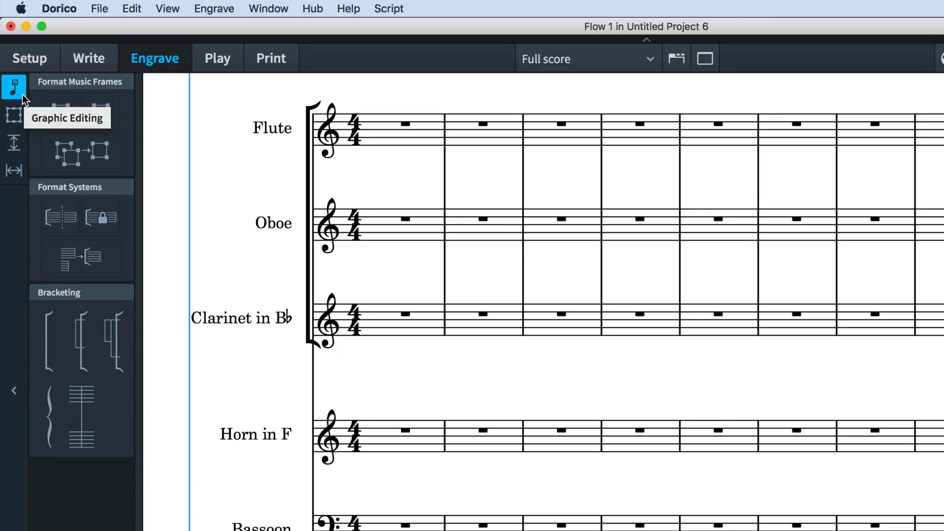
pyautogui.click(13, 115)
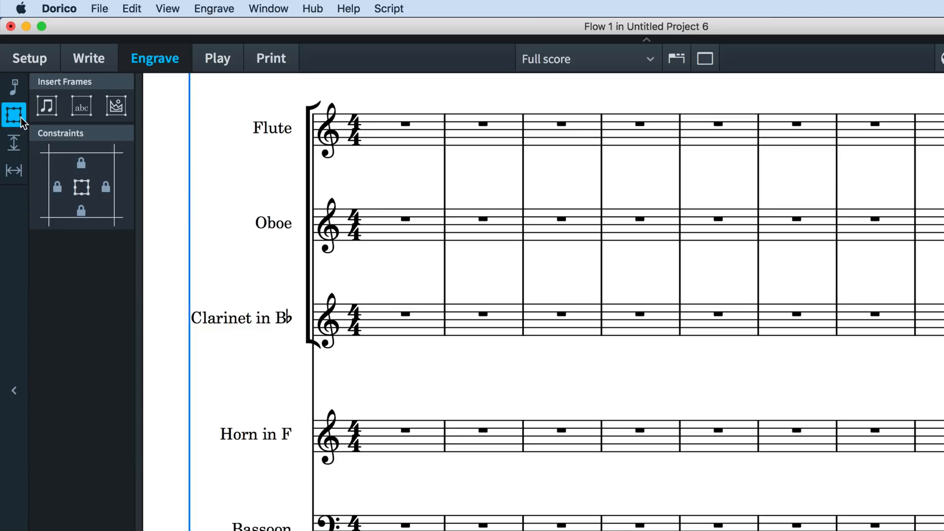
pyautogui.click(13, 144)
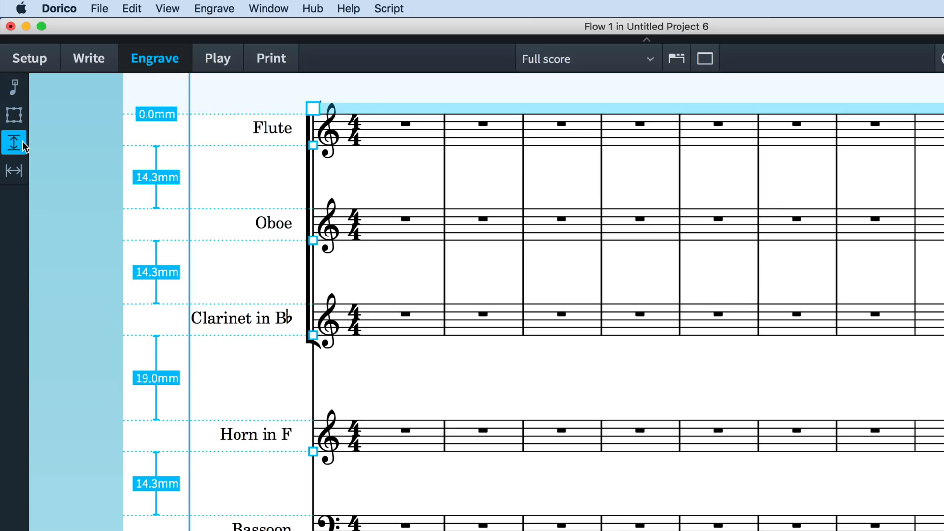
pyautogui.click(13, 171)
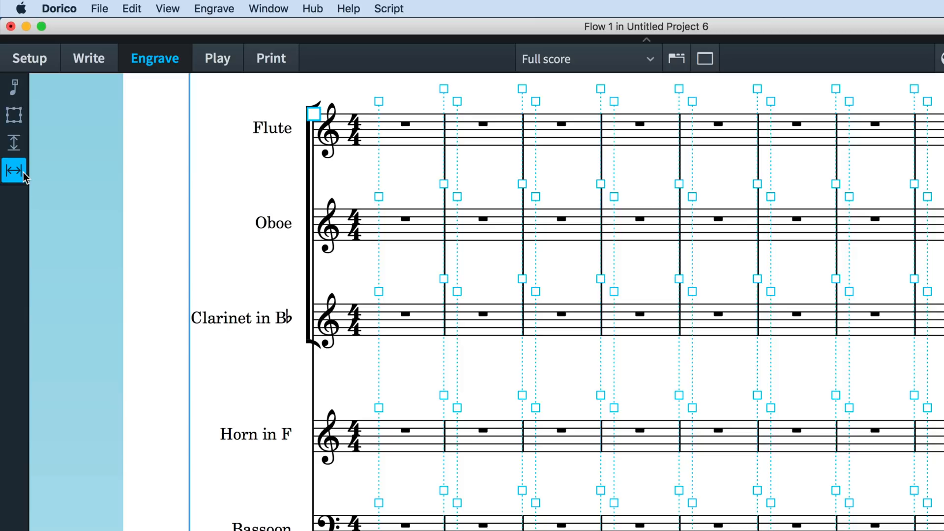
pyautogui.click(12, 143)
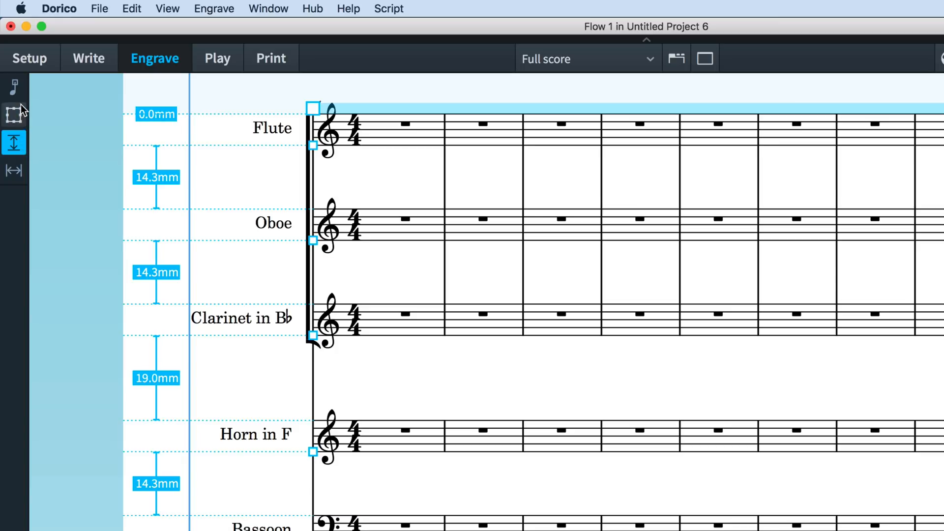
pyautogui.moveTo(13, 114)
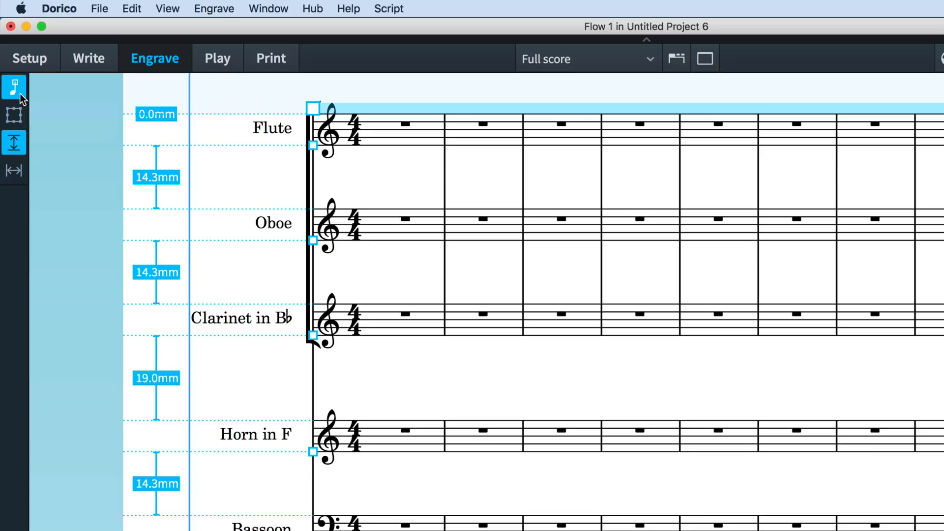
pyautogui.click(14, 87)
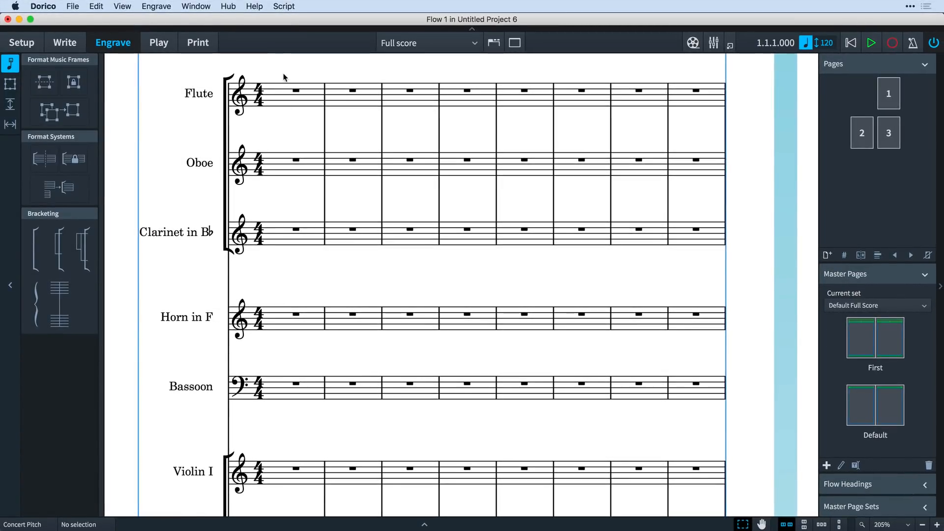
# Bracket Flute, Oboe, Clarinet, Horn and Bassoon together from bar 1
pyautogui.click(296, 90)
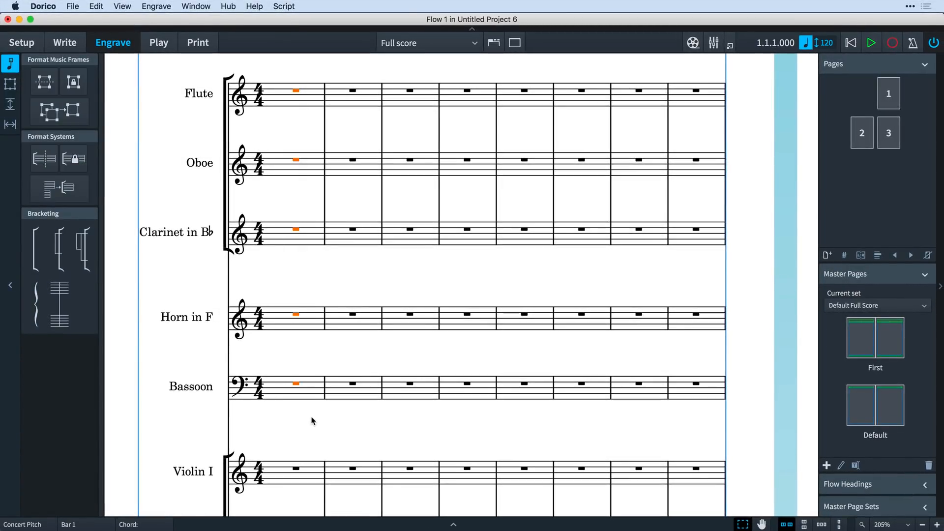
pyautogui.moveTo(110, 278)
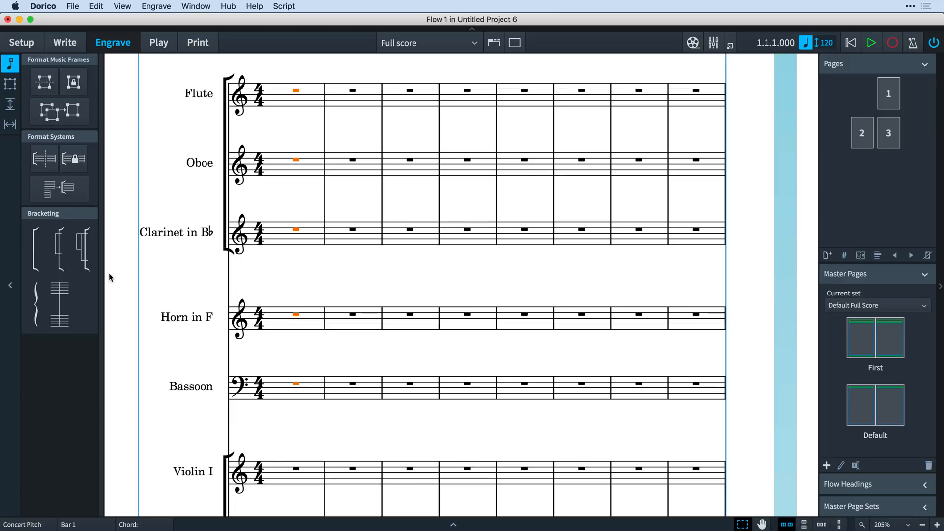
pyautogui.click(36, 248)
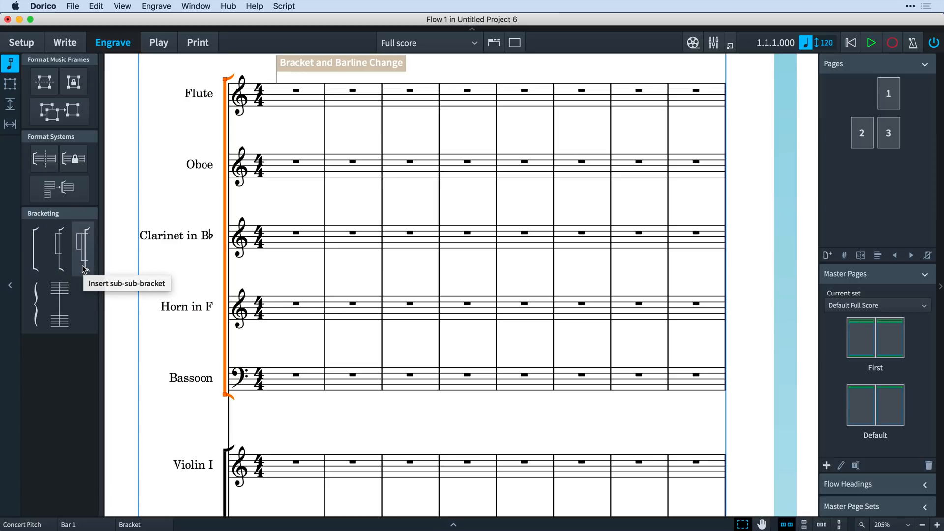
pyautogui.moveTo(36, 304)
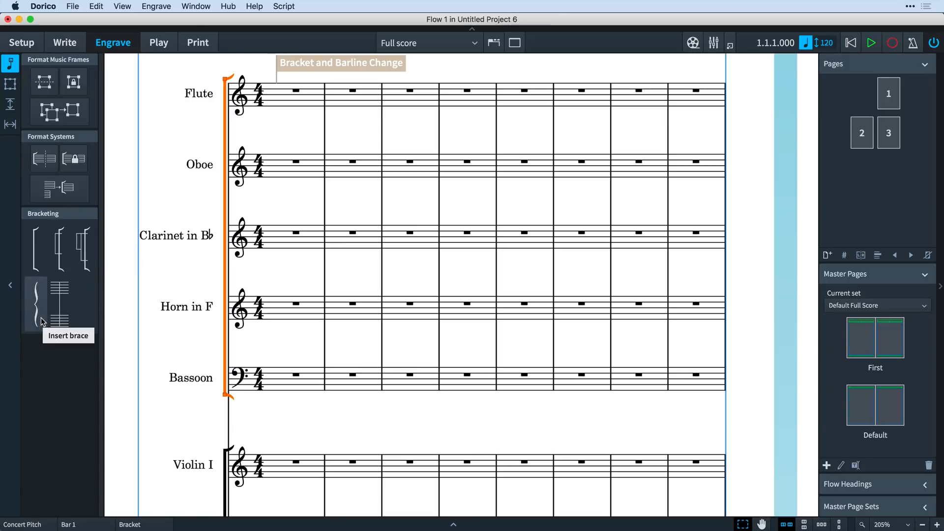
pyautogui.moveTo(60, 304)
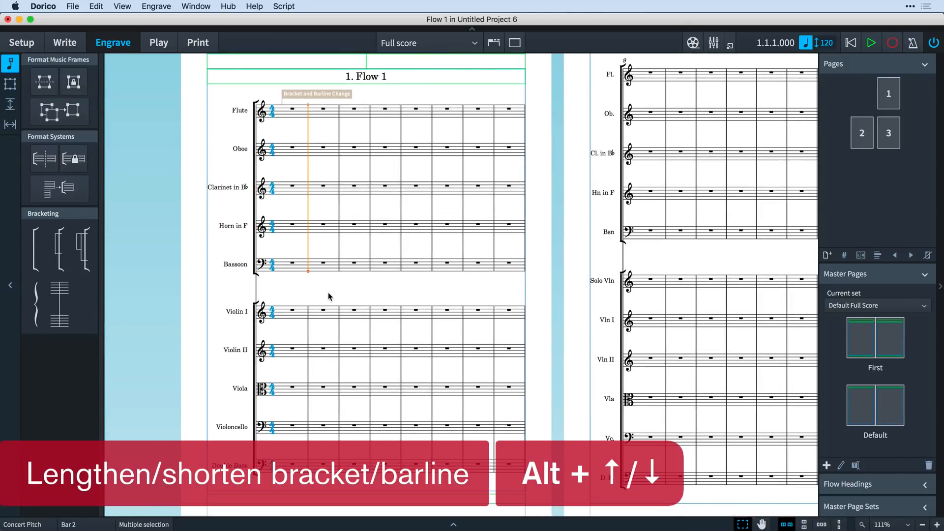
# Extend the barline at the bracket change down to the Double Bass staff
pyautogui.press('Alt+Down')
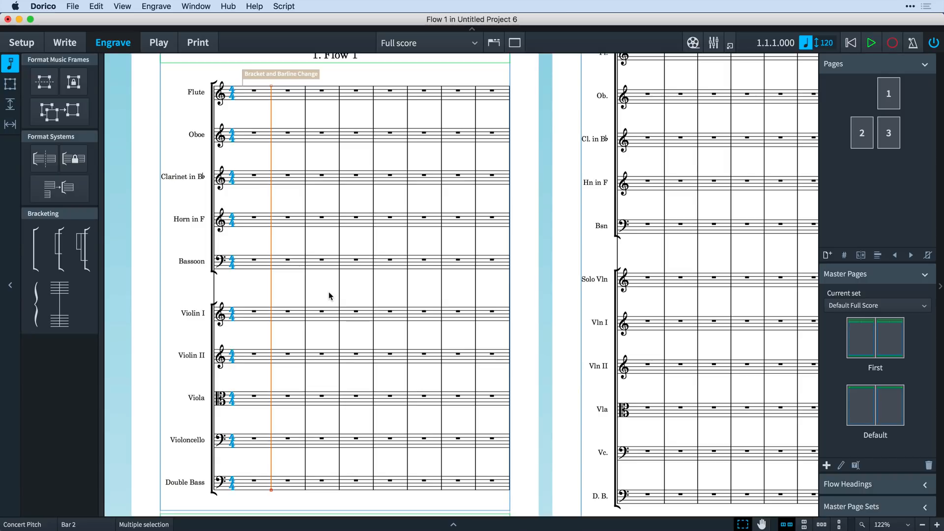
pyautogui.moveTo(295, 82)
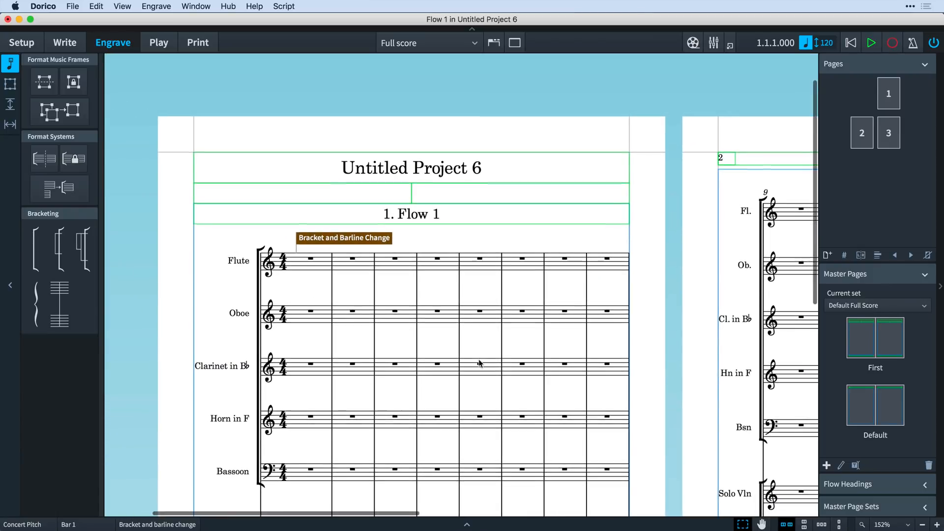
pyautogui.scroll(-3)
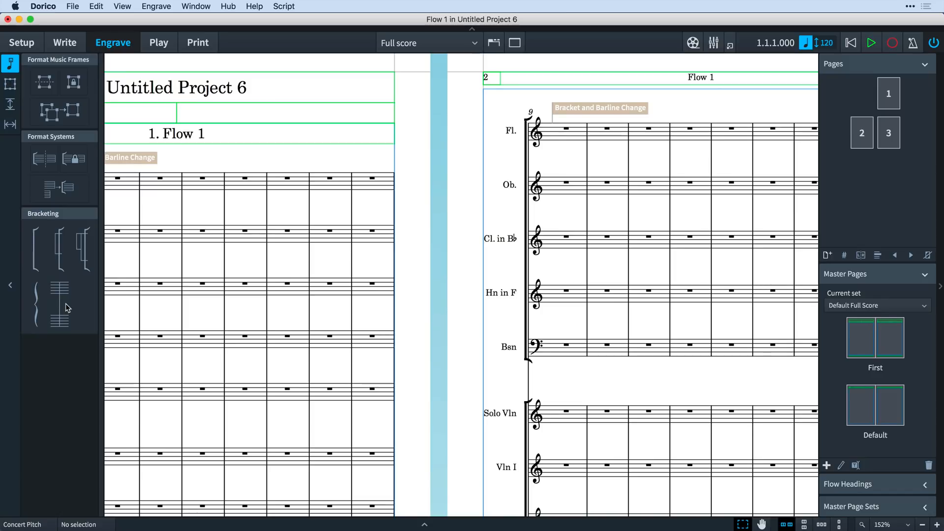
pyautogui.moveTo(193, 330)
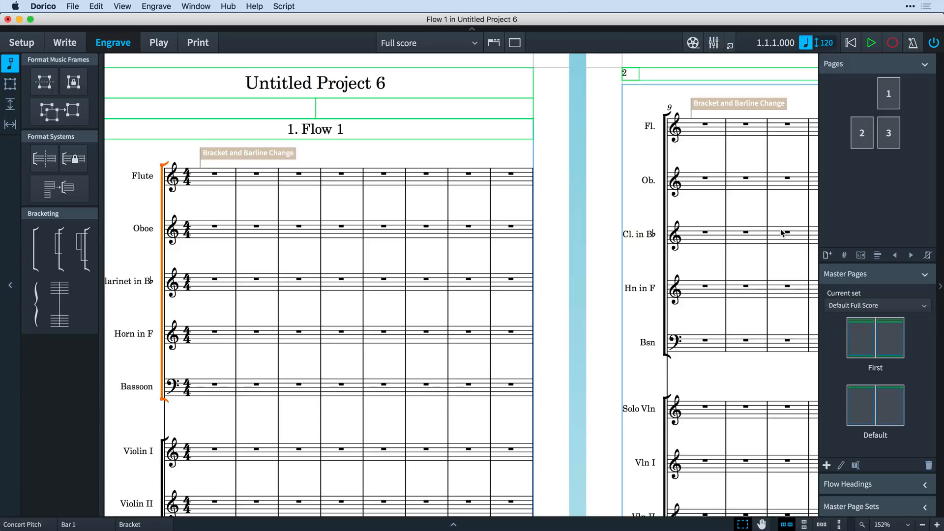
# Review Layout Options including Hide Empty Staves (kept at Never) and close without changes
pyautogui.press('cmd+shift+l')
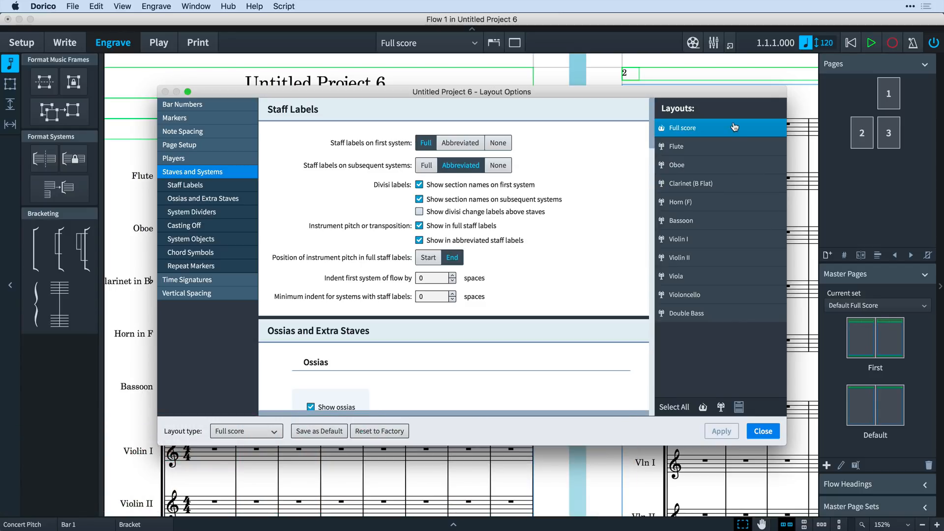
pyautogui.moveTo(710, 133)
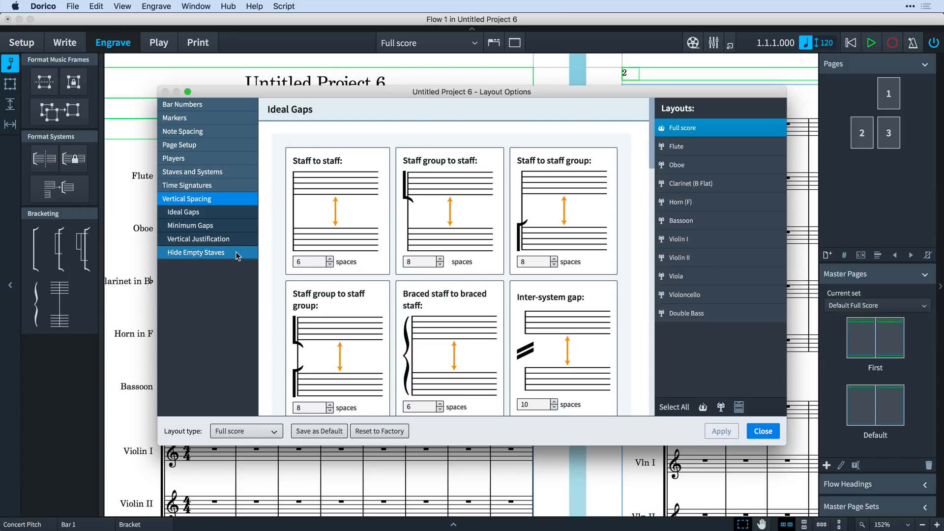
pyautogui.click(195, 253)
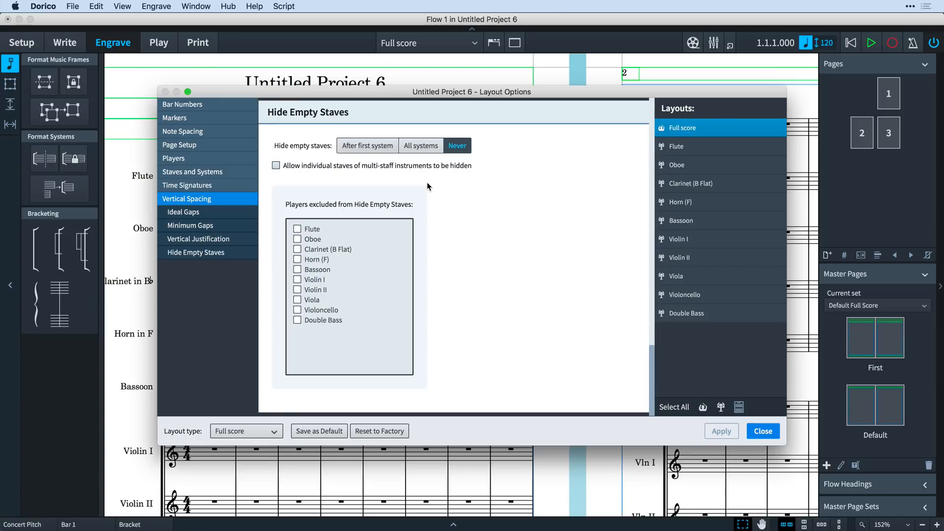
pyautogui.moveTo(463, 155)
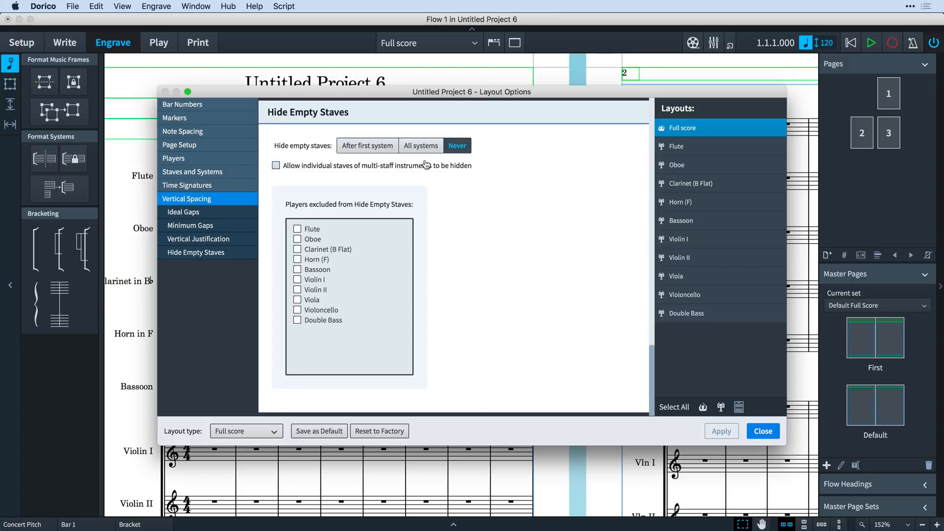
pyautogui.click(763, 431)
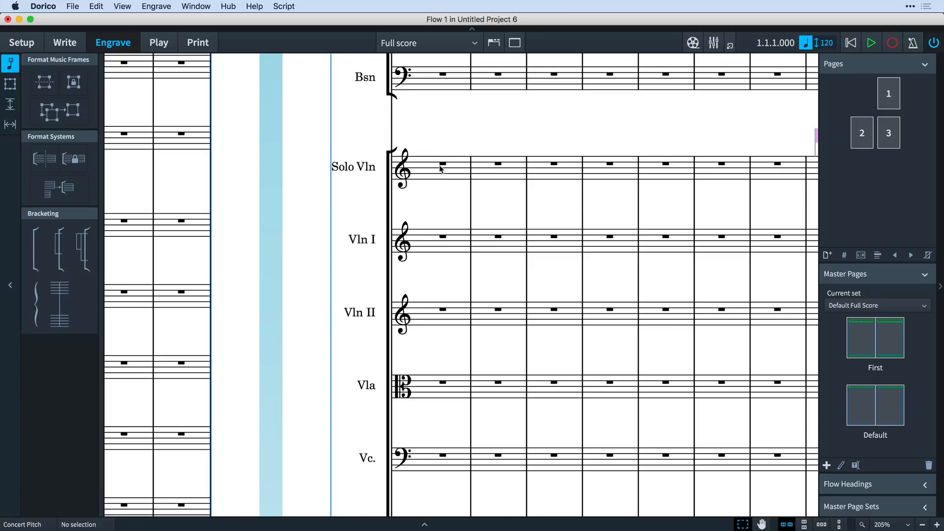
# Bracket Solo Vln alone apart from the strings and show the Brackets and Braces engraving options
pyautogui.click(35, 248)
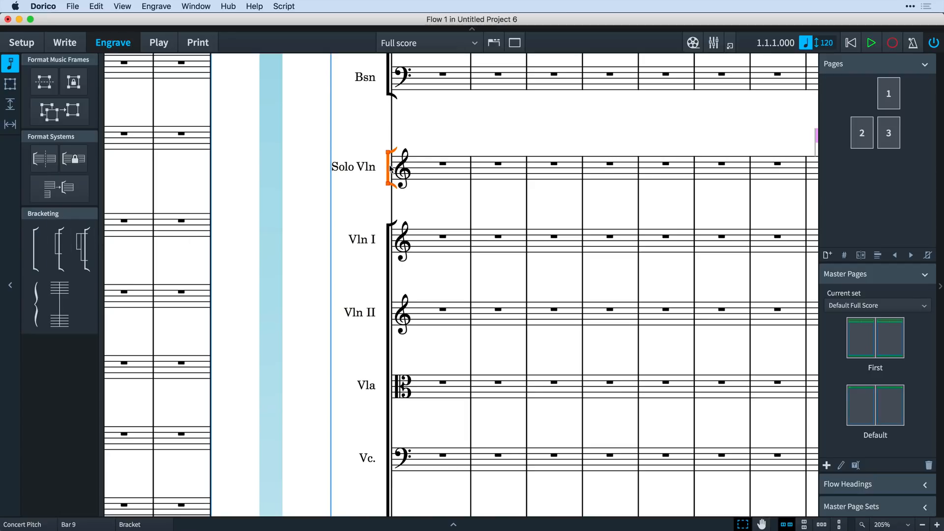
pyautogui.click(437, 221)
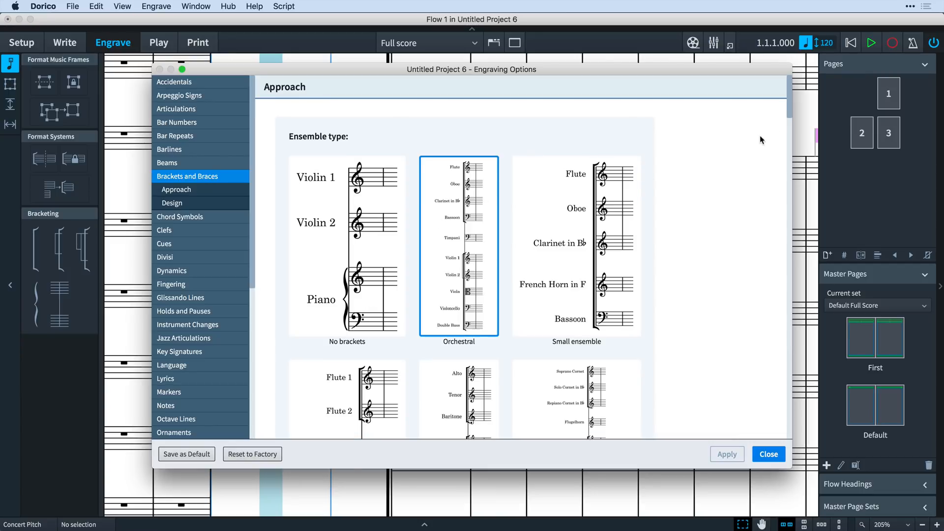
# Review bracket Approach and Design settings, keeping Orchestral approach and Wings ends, then close
pyautogui.scroll(-3)
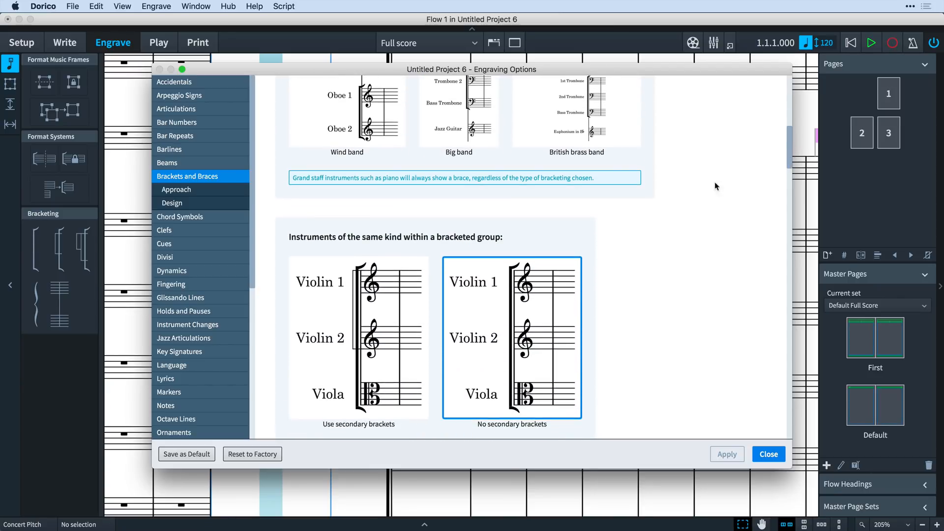
pyautogui.click(172, 202)
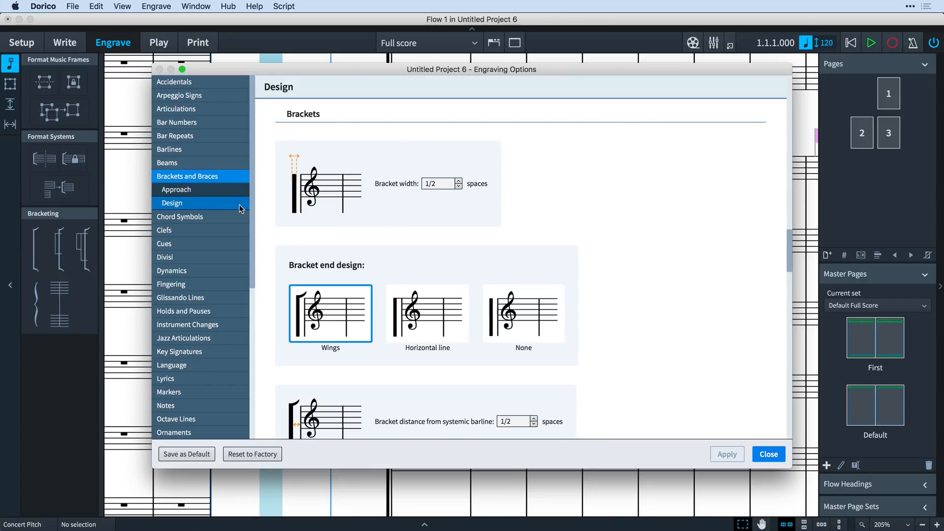
pyautogui.scroll(-3)
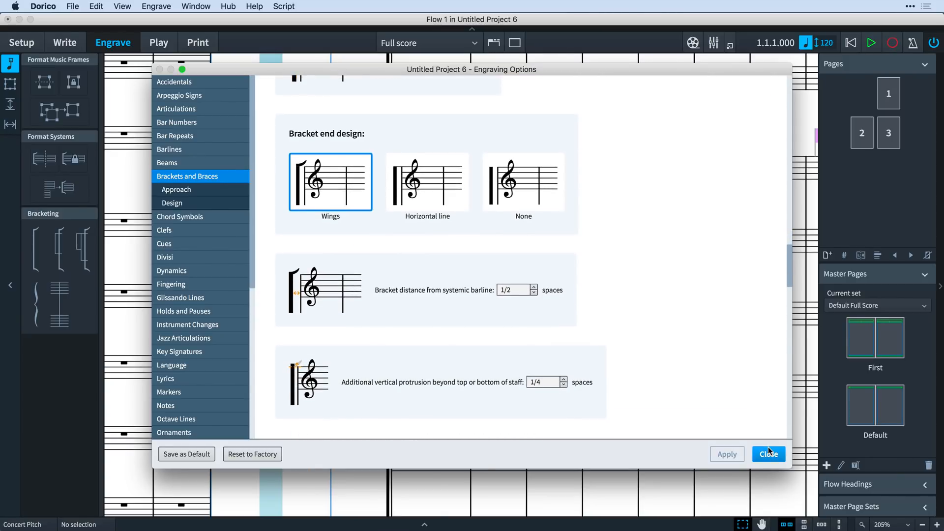
pyautogui.click(768, 454)
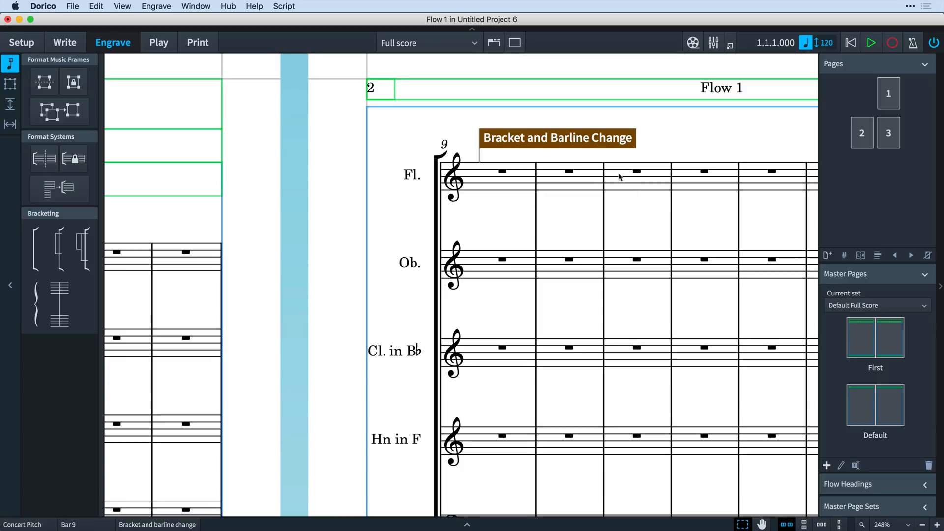
pyautogui.moveTo(600, 150)
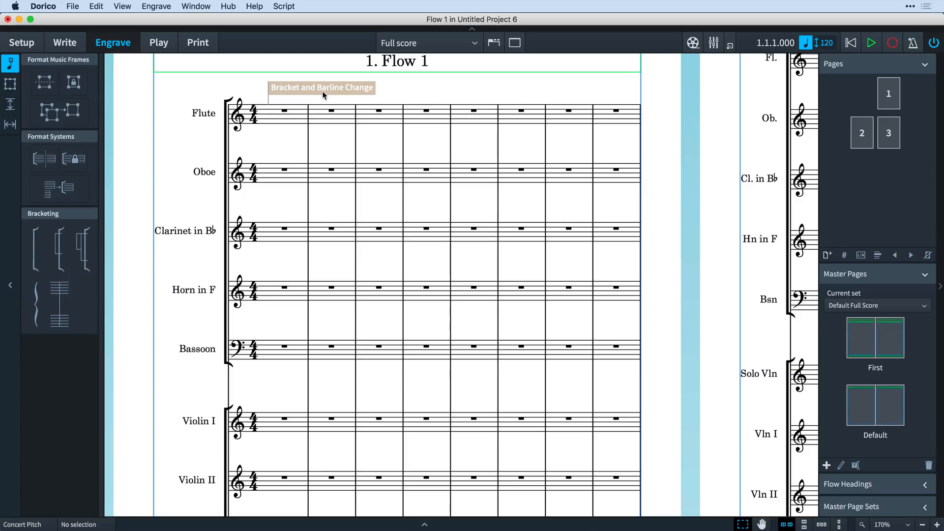
# Enable Change barlines on the bar 1 Bracket and Barline Change signpost, then deselect it
pyautogui.click(322, 87)
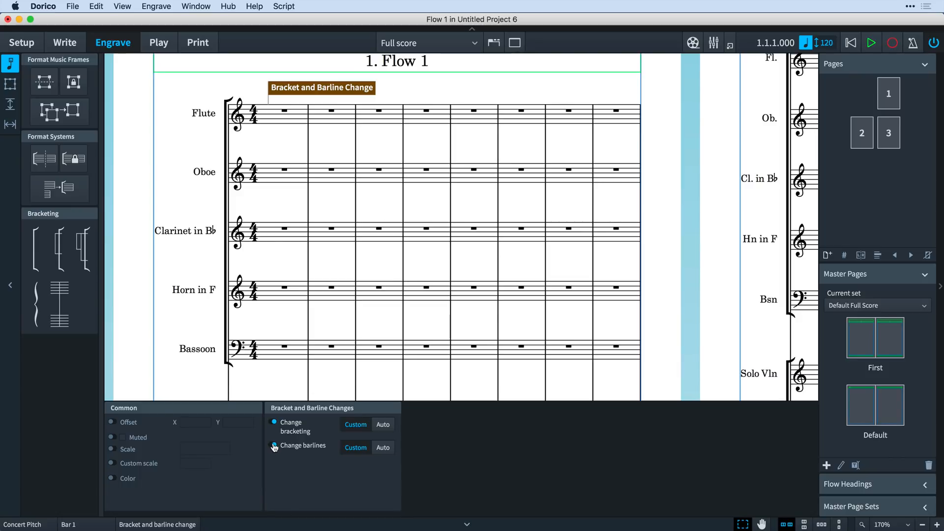
pyautogui.click(274, 447)
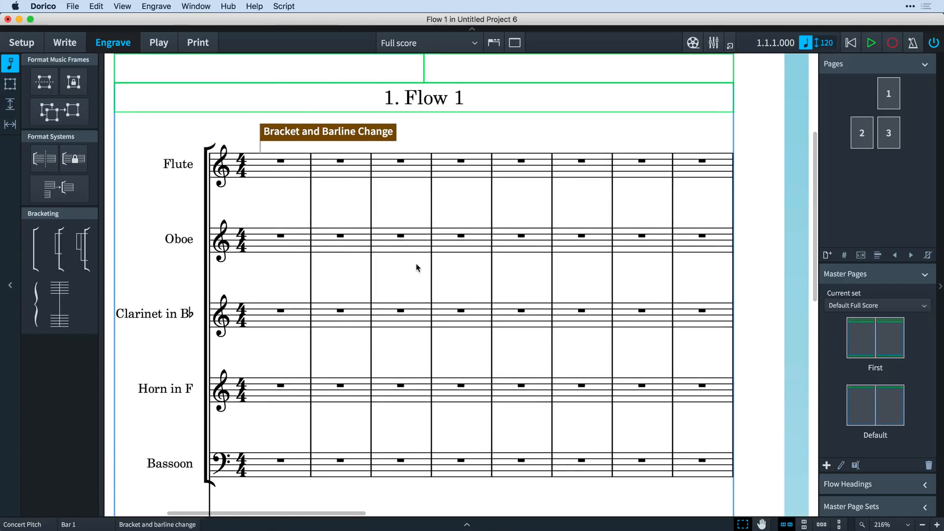
pyautogui.click(581, 162)
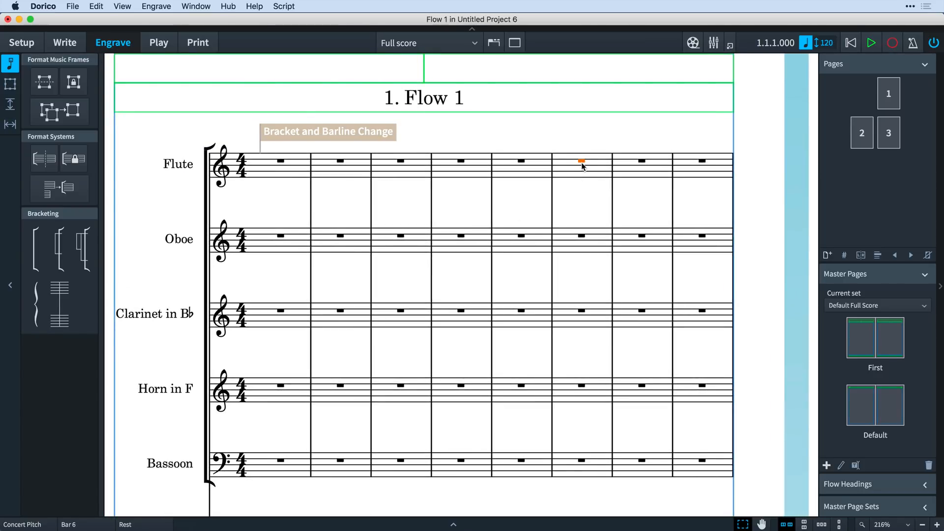
pyautogui.click(156, 6)
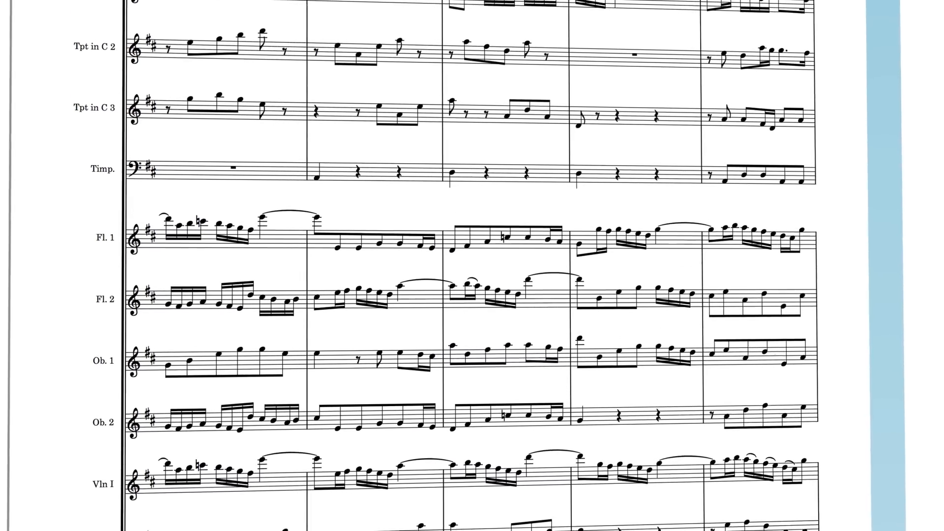
pyautogui.scroll(-3)
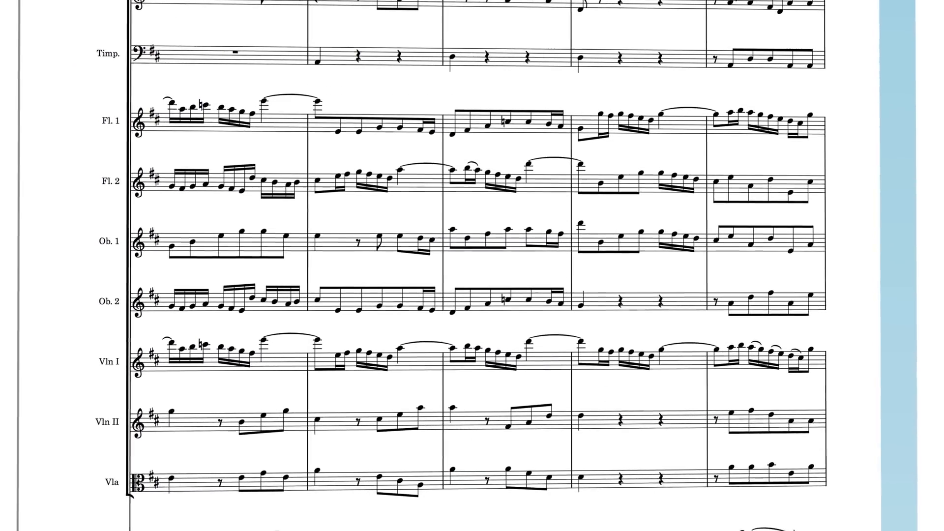
pyautogui.scroll(-3)
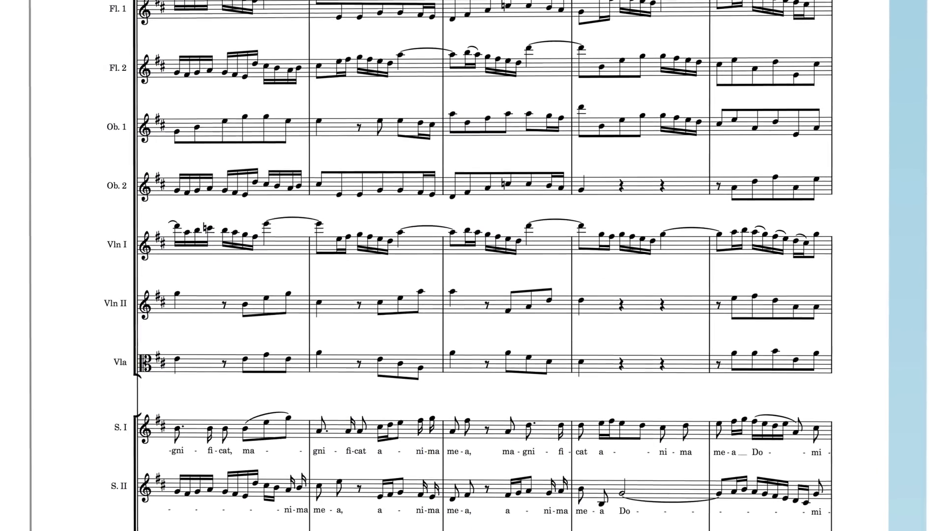
pyautogui.scroll(-3)
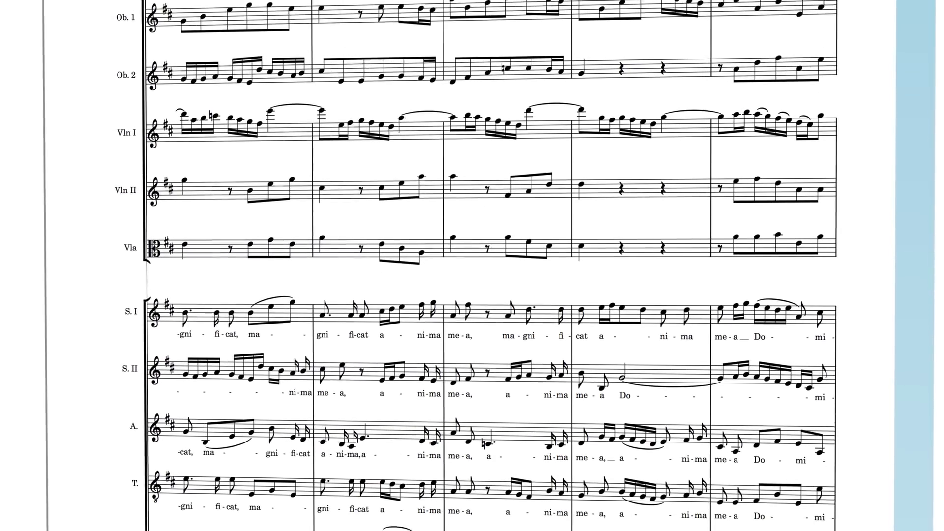